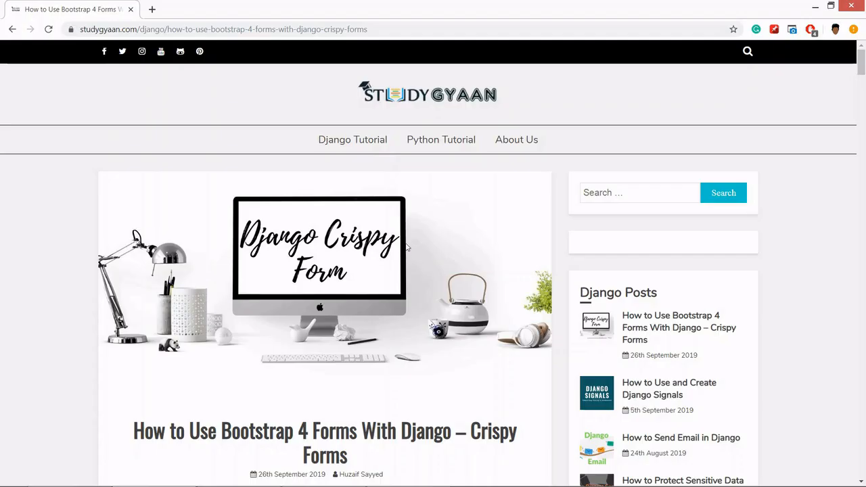
# Step: Scroll the article to the pip install command and INSTALLED_APPS snippet for Crispy Forms
pyautogui.scroll(-3)
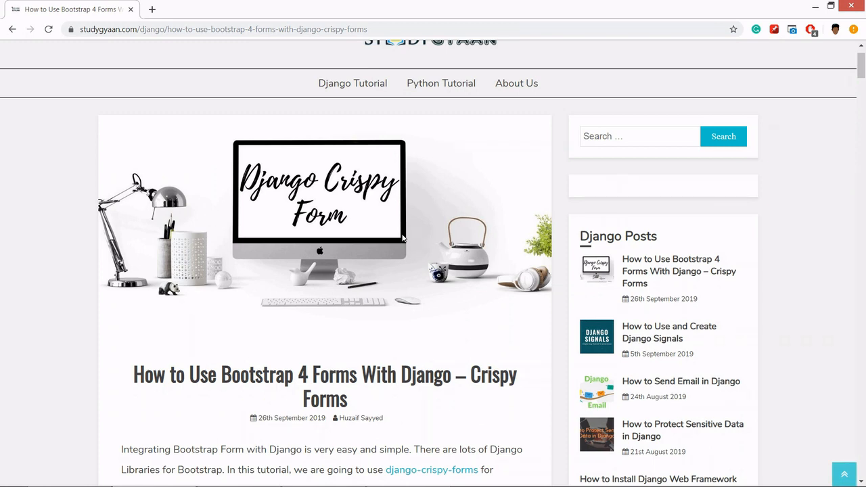
pyautogui.scroll(-3)
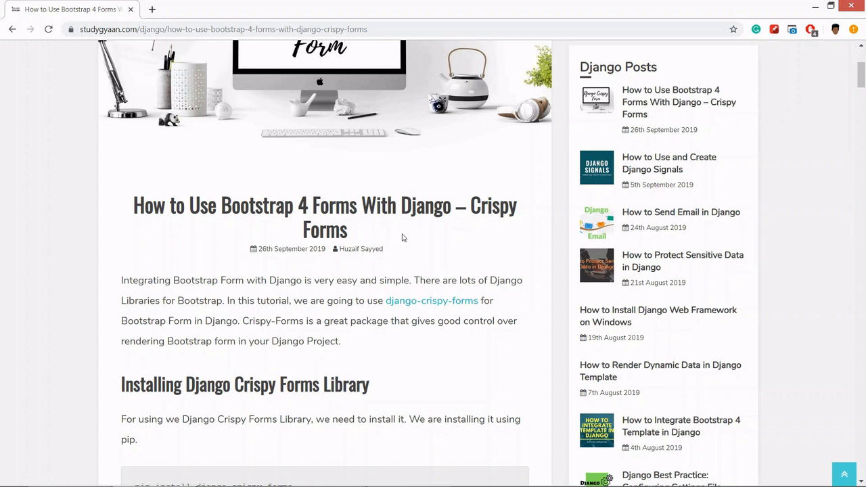
pyautogui.scroll(3)
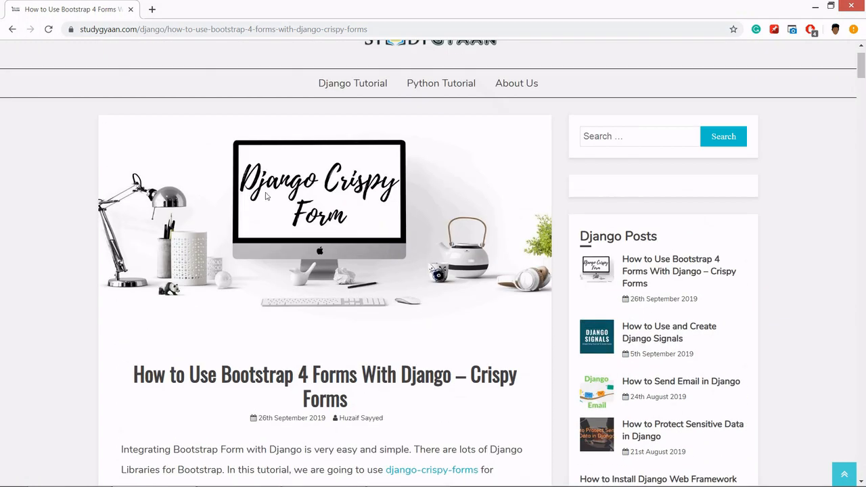
pyautogui.scroll(-3)
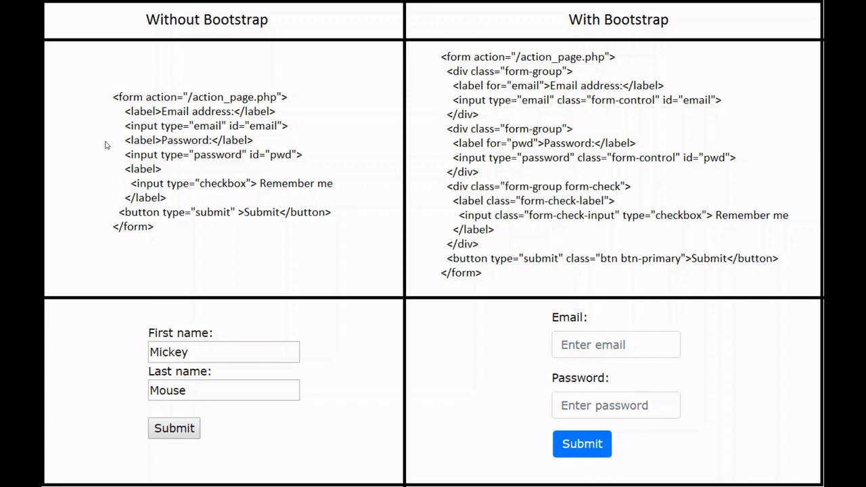
pyautogui.moveTo(193, 215)
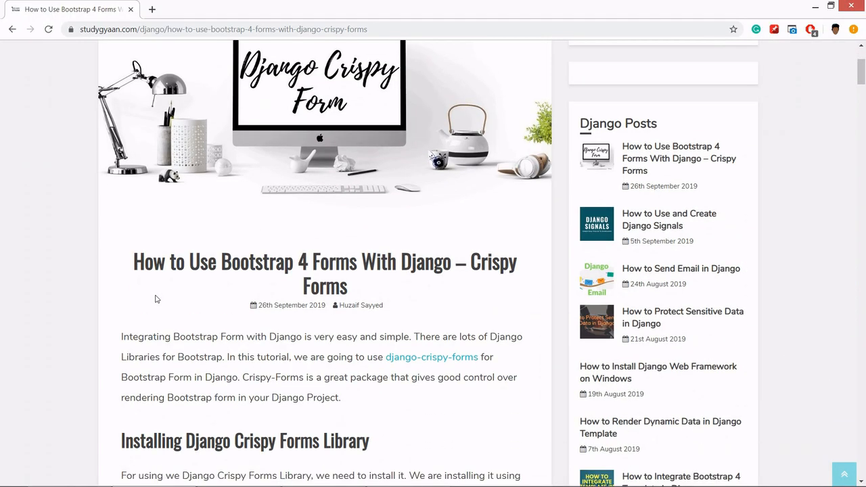
pyautogui.scroll(-3)
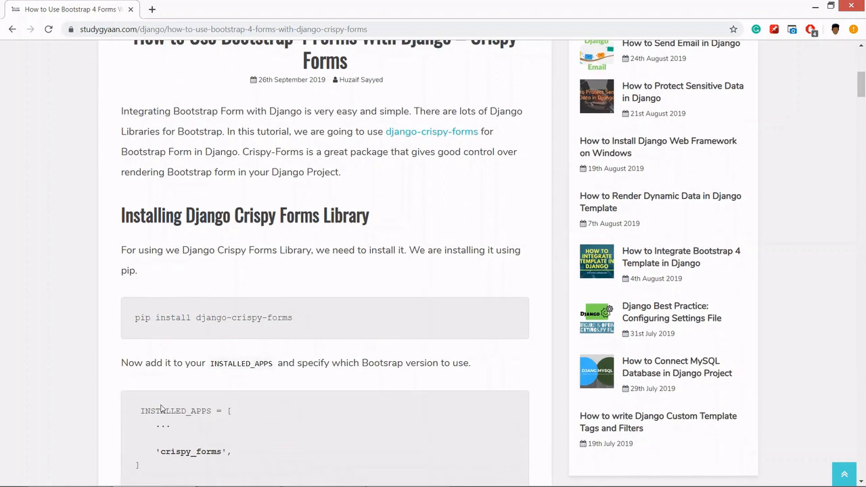
pyautogui.moveTo(241, 351)
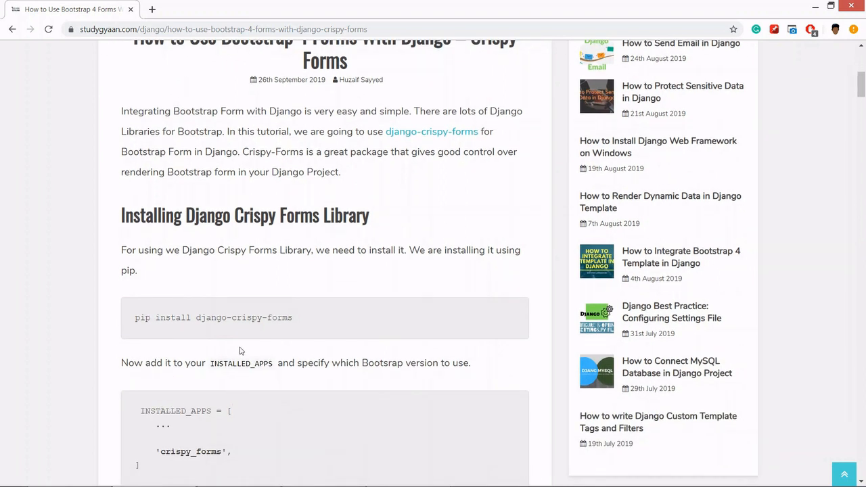
pyautogui.moveTo(323, 476)
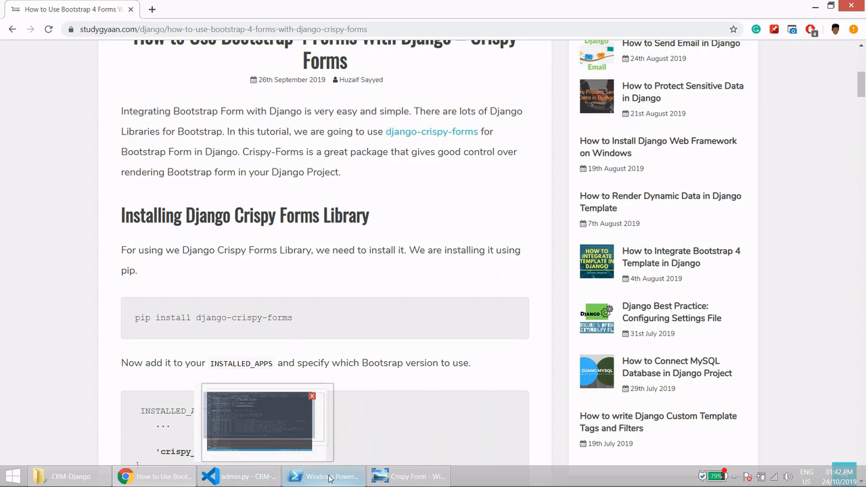
# Step: Run 'pip install django-crispy-forms' in the PowerShell virtual environment, installing version 1.8.0
pyautogui.click(323, 476)
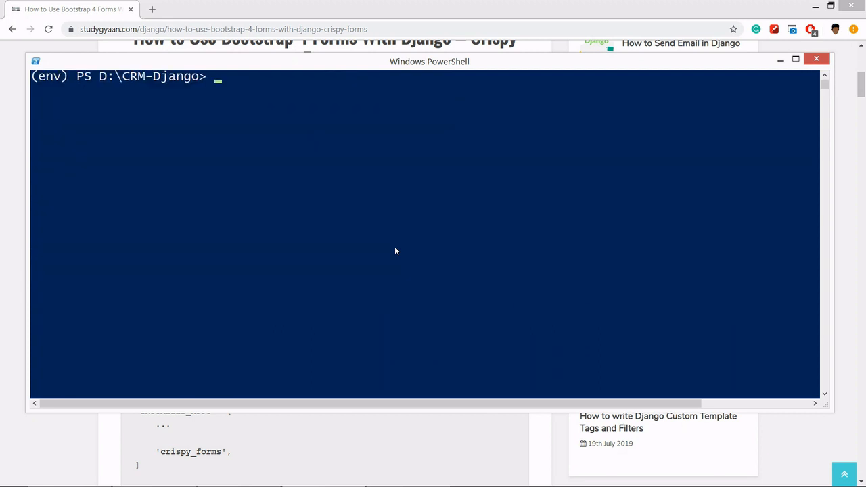
pyautogui.write('pip')
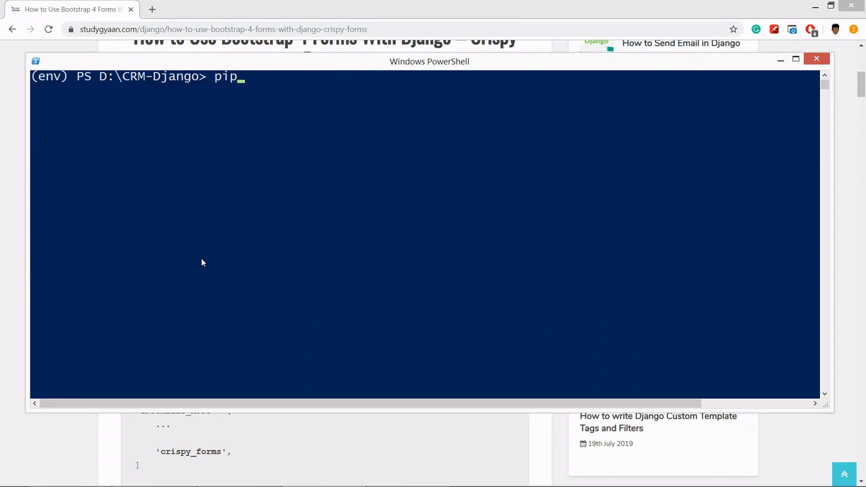
pyautogui.write('install')
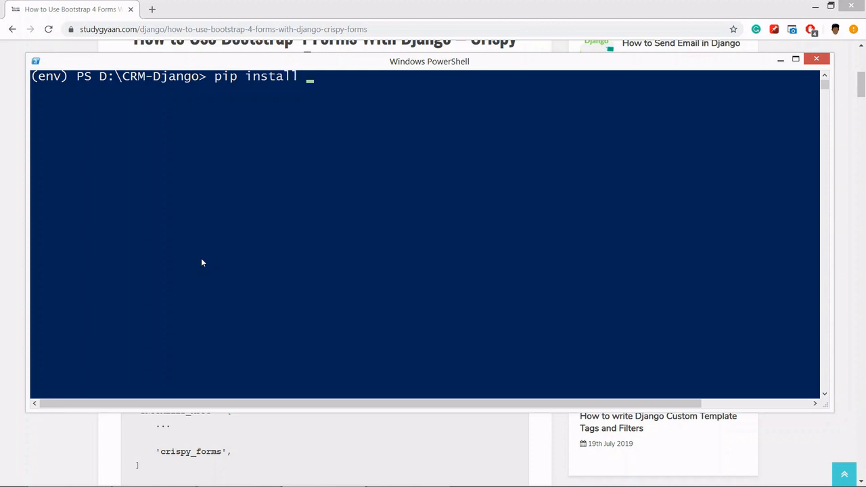
pyautogui.write('django')
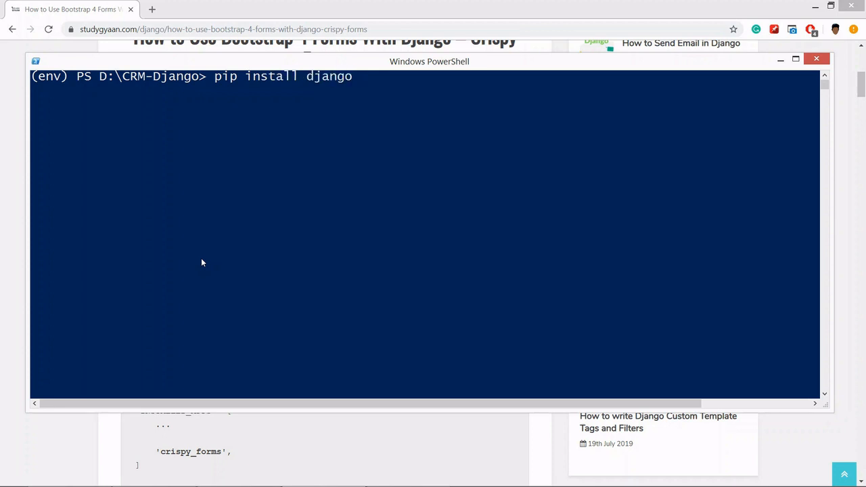
pyautogui.write('-crispy')
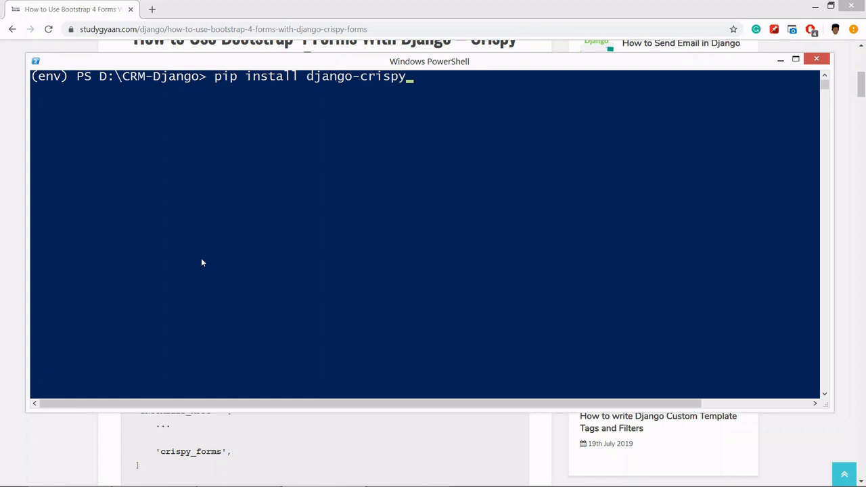
pyautogui.write('-forms')
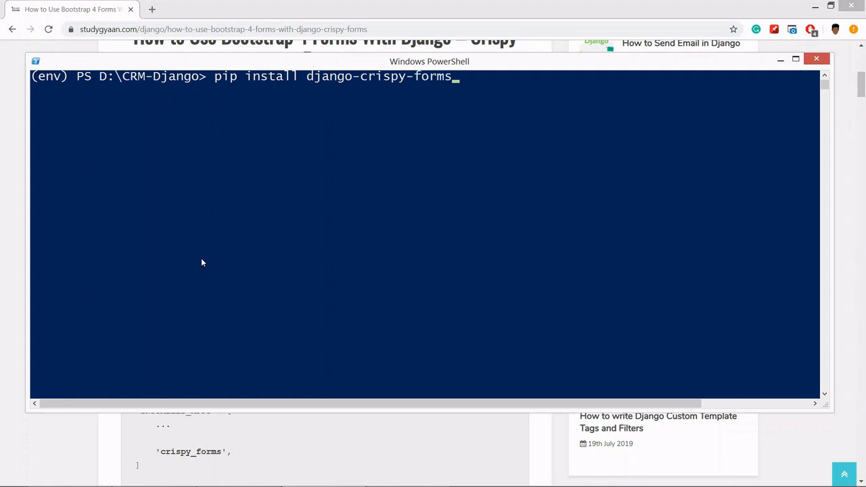
pyautogui.press('Return')
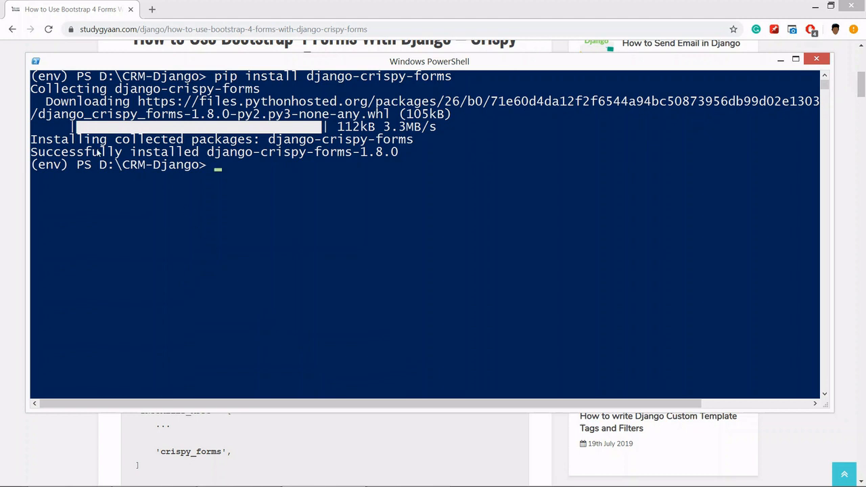
pyautogui.moveTo(354, 171)
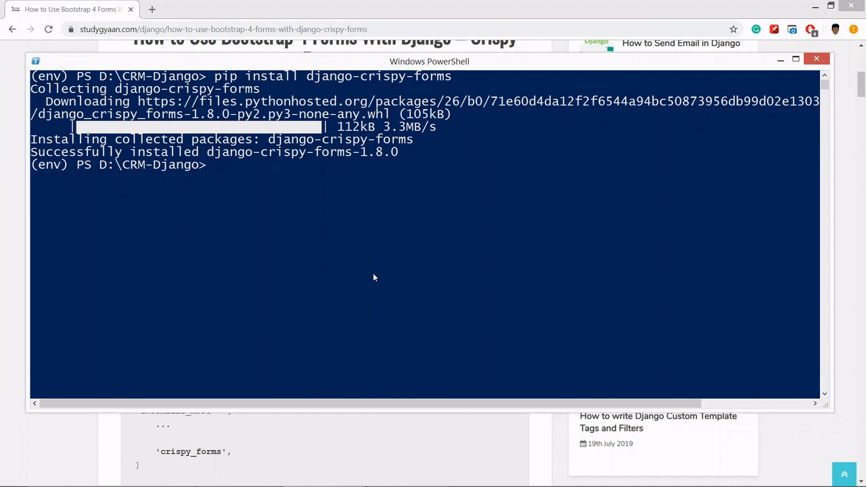
pyautogui.moveTo(246, 480)
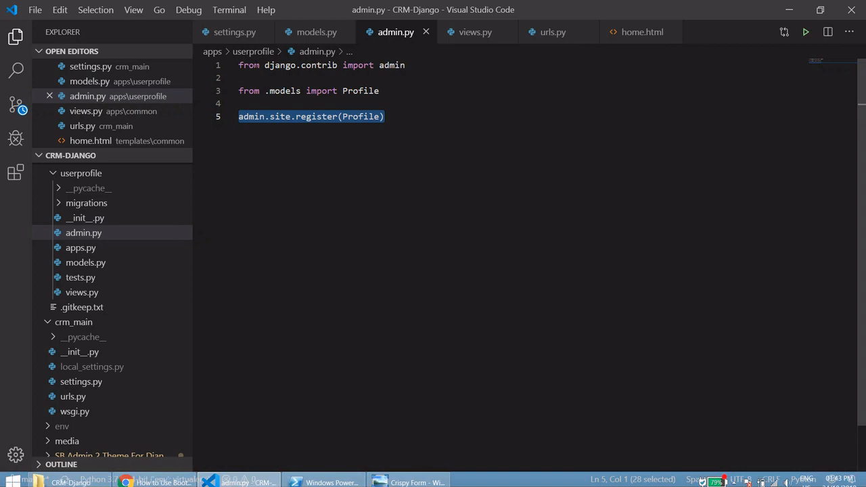
# Step: Add 'crispy_forms', to THIRD_PARTY_APPS in settings.py, with two blank lines after the list
pyautogui.click(235, 32)
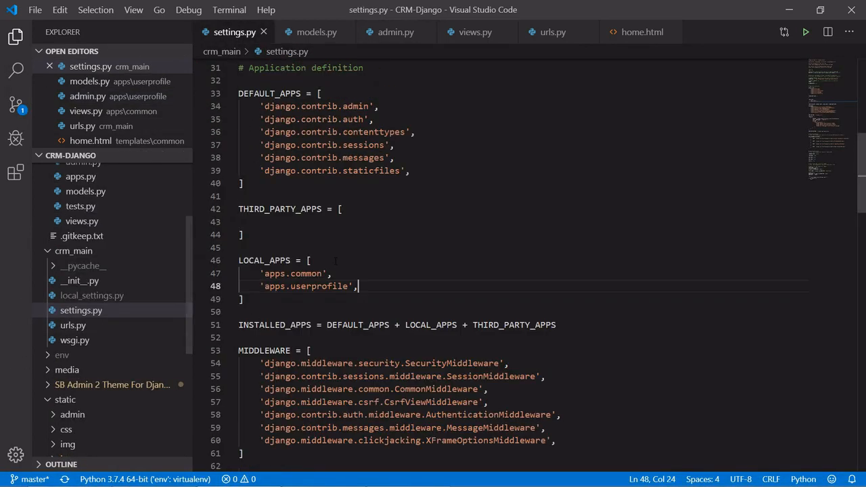
pyautogui.scroll(3)
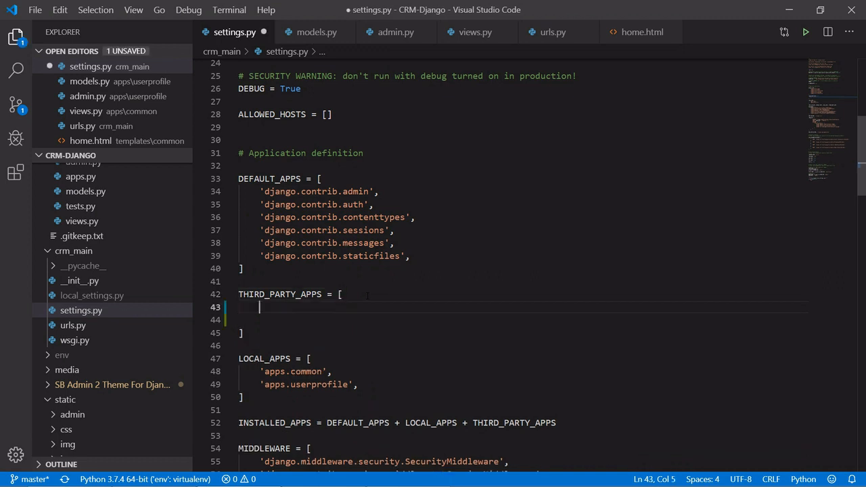
pyautogui.write("'crisp")
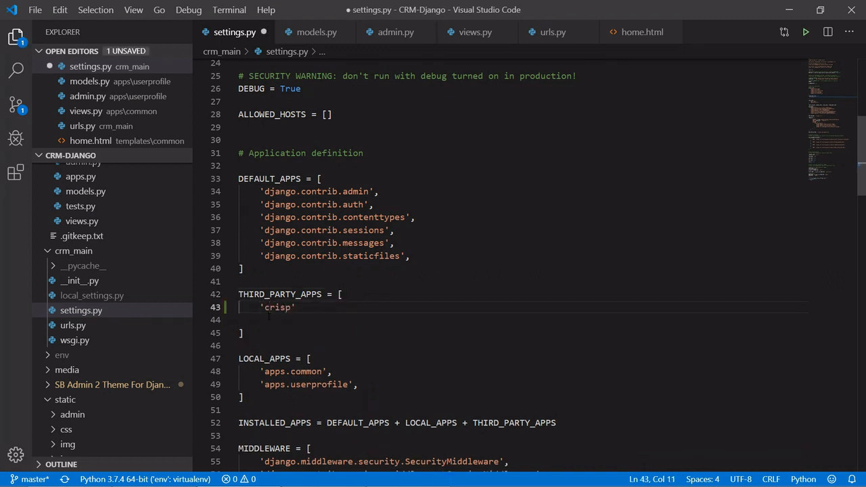
pyautogui.write('_form')
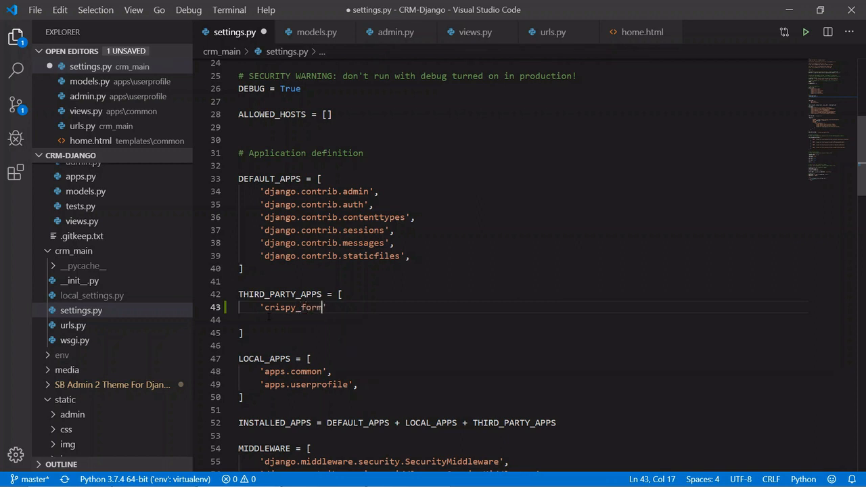
pyautogui.write('s')
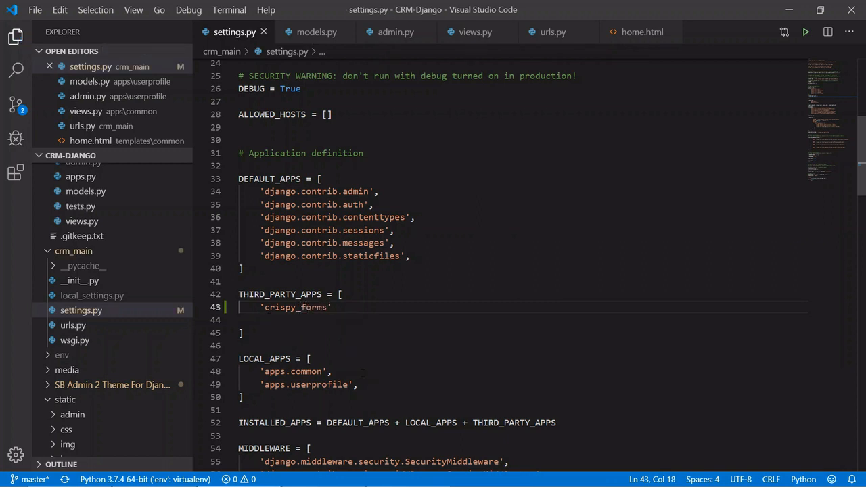
pyautogui.write(',')
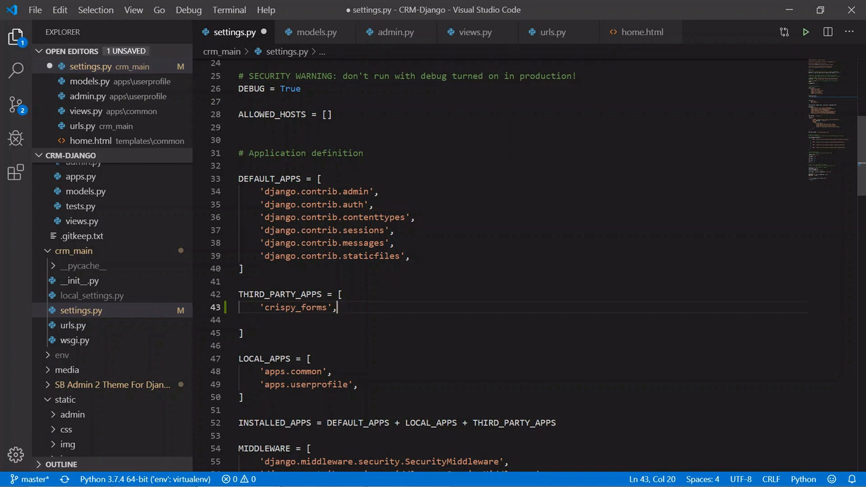
pyautogui.scroll(-3)
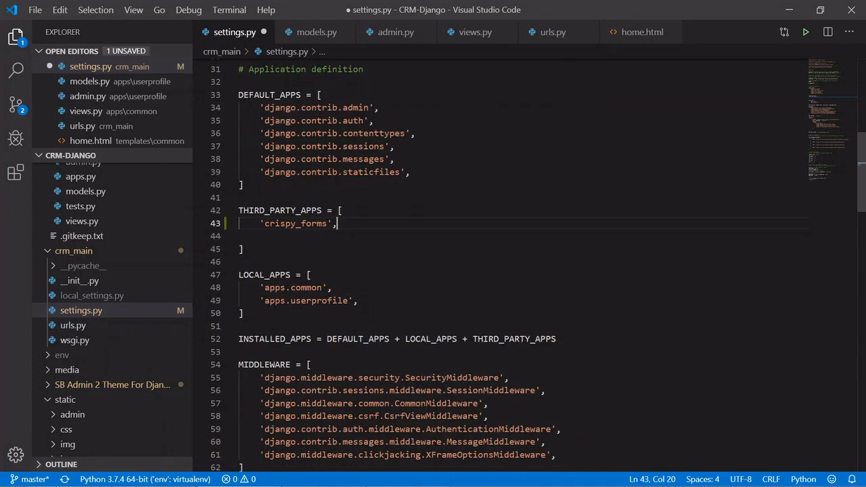
pyautogui.press('Enter')
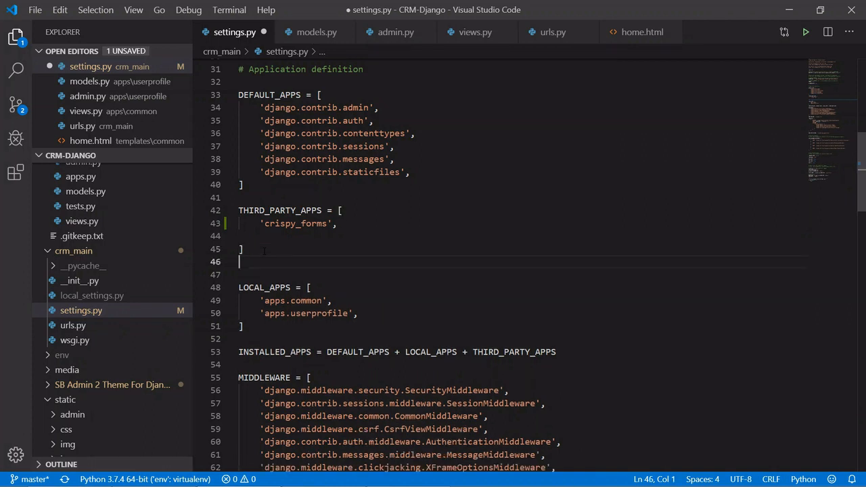
pyautogui.press('enter')
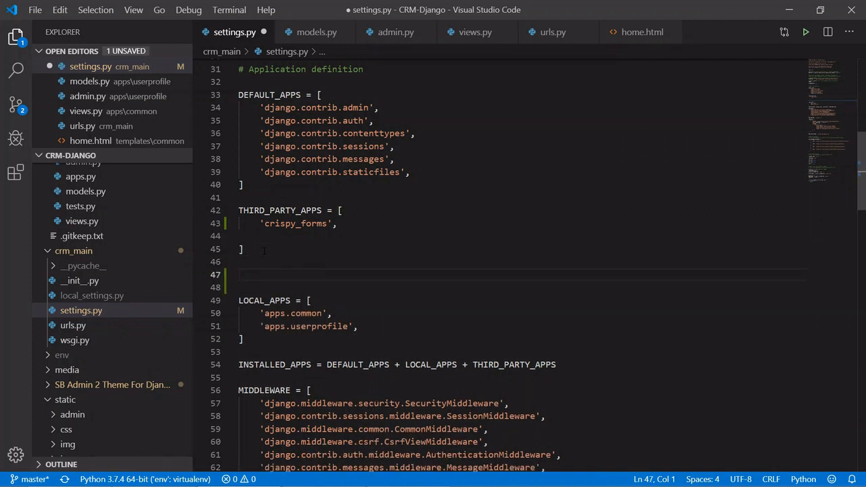
# Step: Add CRISPY_TEMPLATE_PACK = 'bootstrap4' below THIRD_PARTY_APPS and save settings.py
pyautogui.write('CRISP')
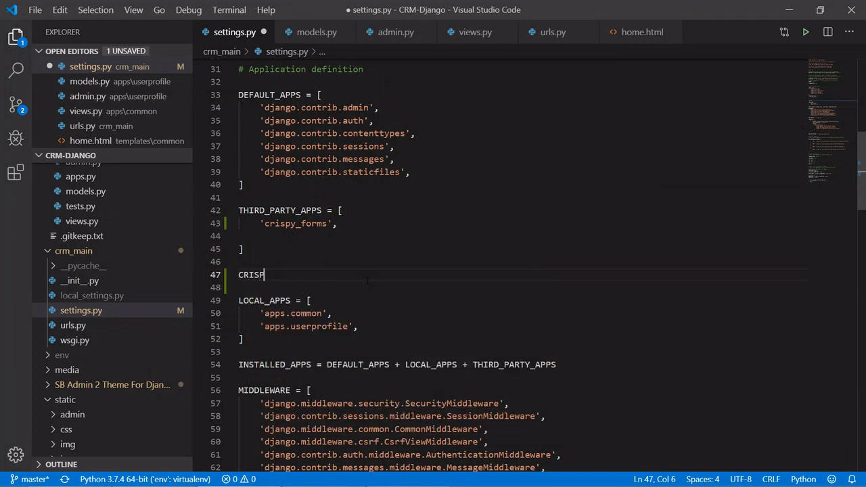
pyautogui.write('Y_')
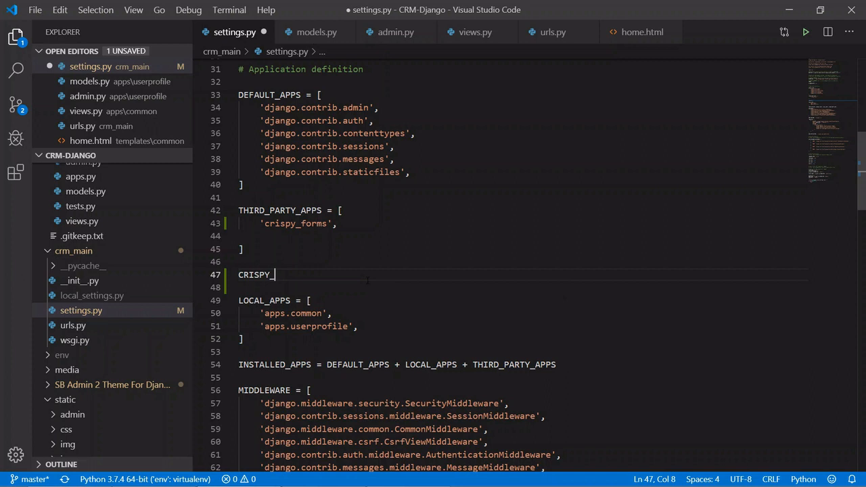
pyautogui.write('TEMPLATE')
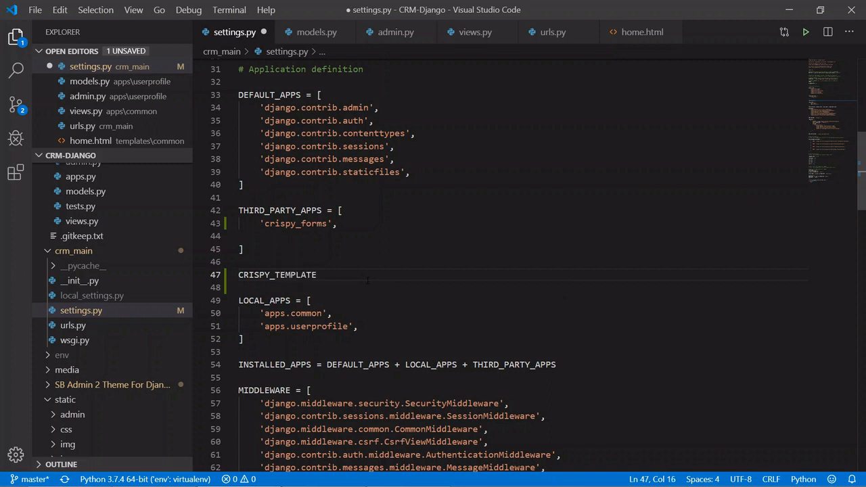
pyautogui.write('_PACK')
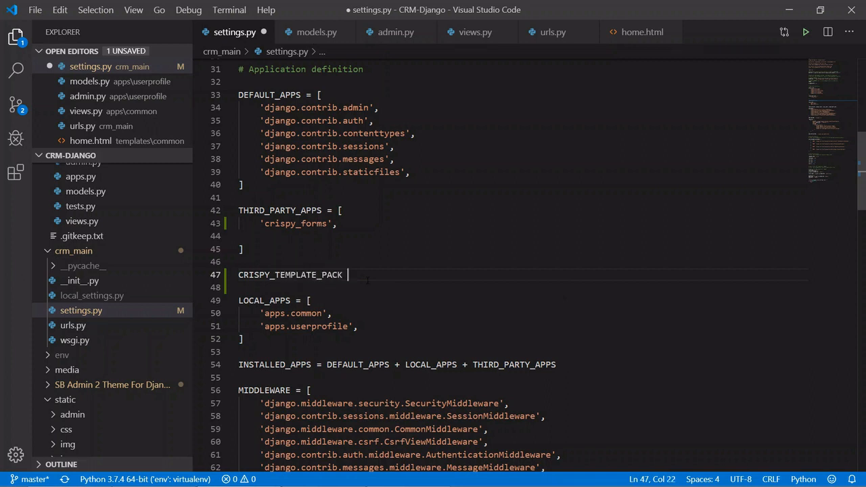
pyautogui.write("= 'boot")
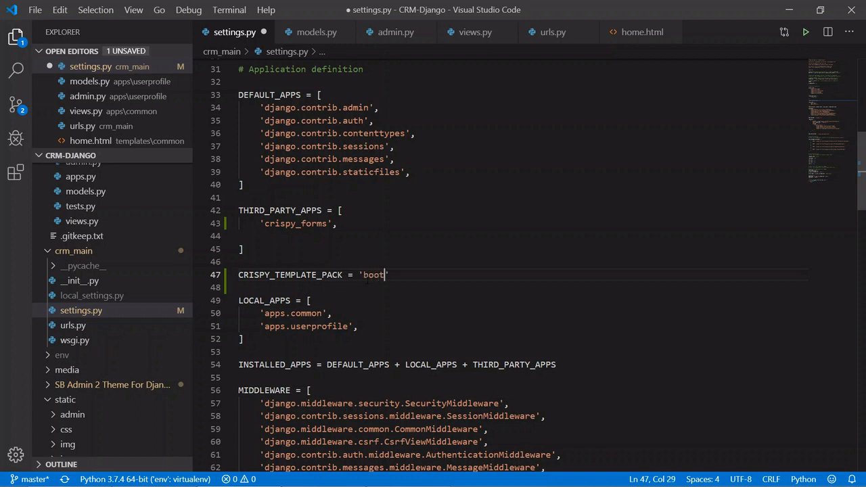
pyautogui.write('strap')
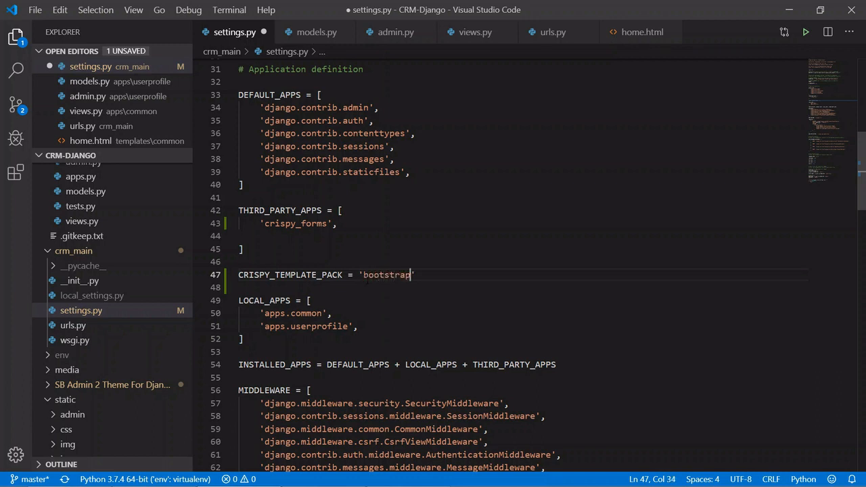
pyautogui.write('4')
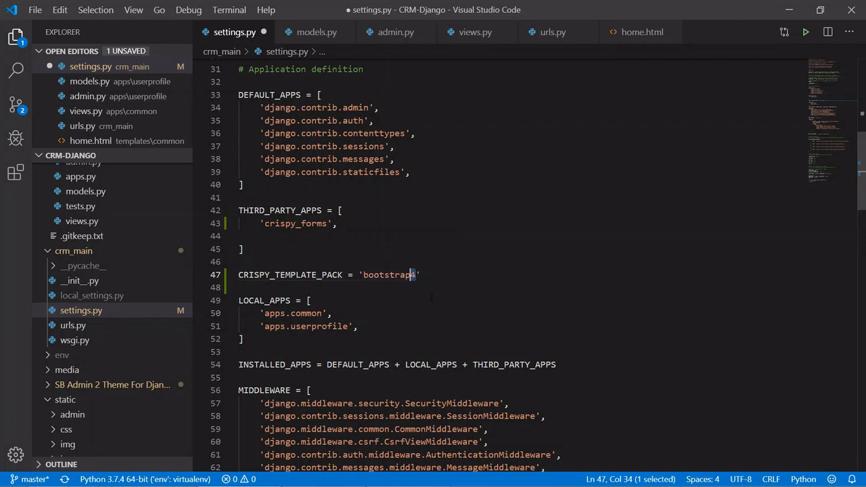
pyautogui.press('ctrl+s')
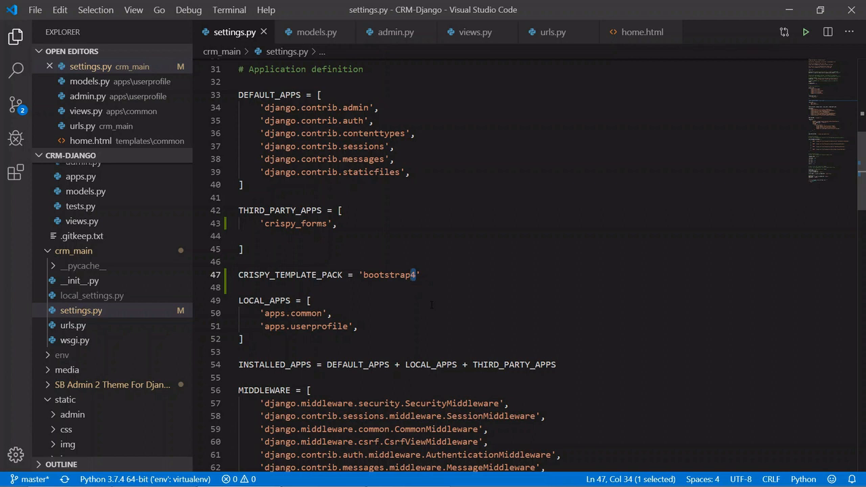
pyautogui.moveTo(153, 476)
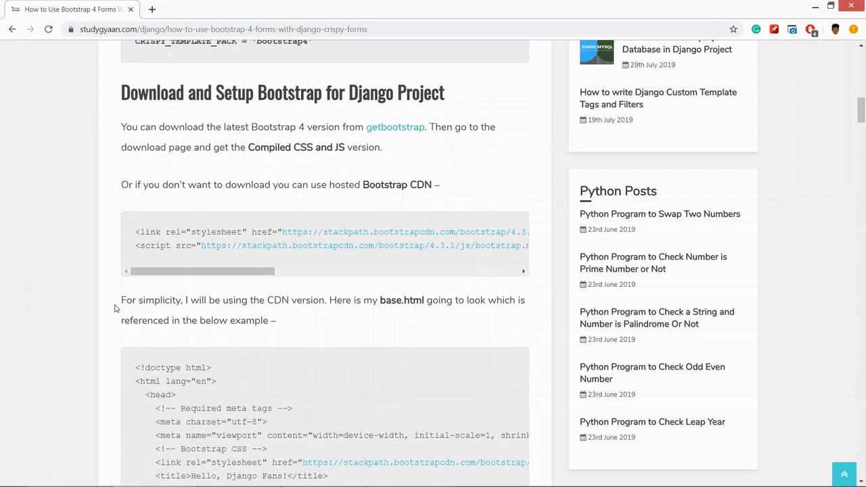
pyautogui.moveTo(138, 207)
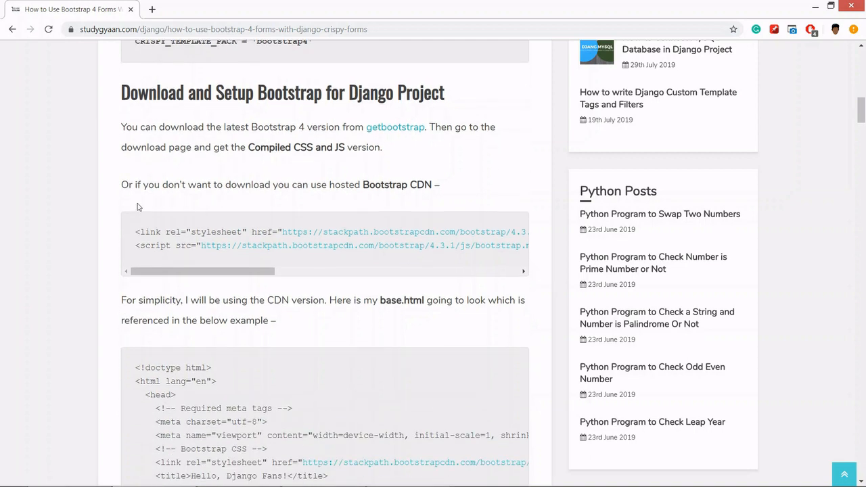
pyautogui.scroll(-3)
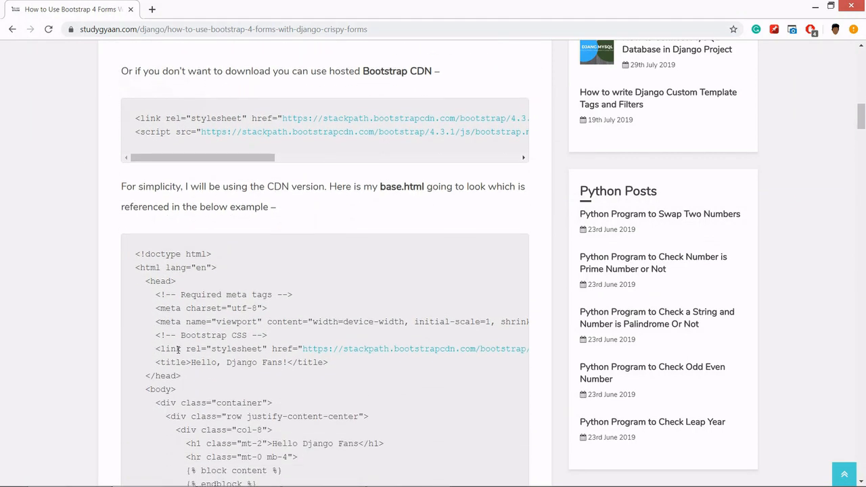
pyautogui.scroll(-3)
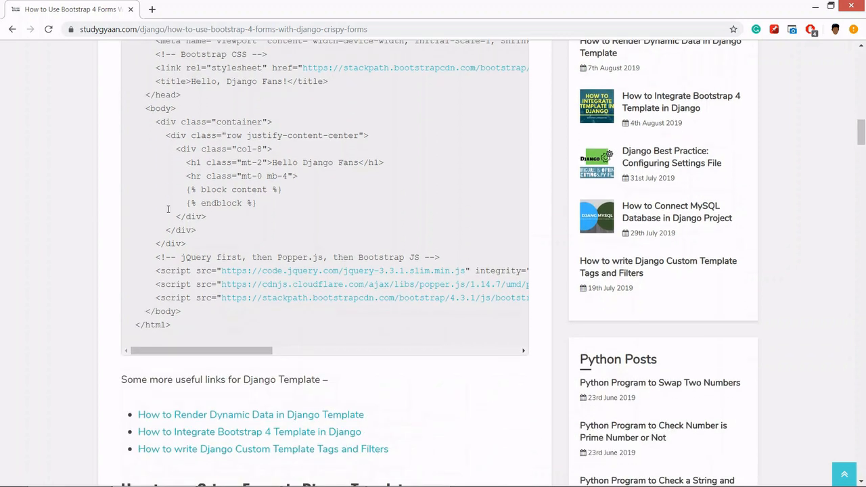
pyautogui.scroll(-3)
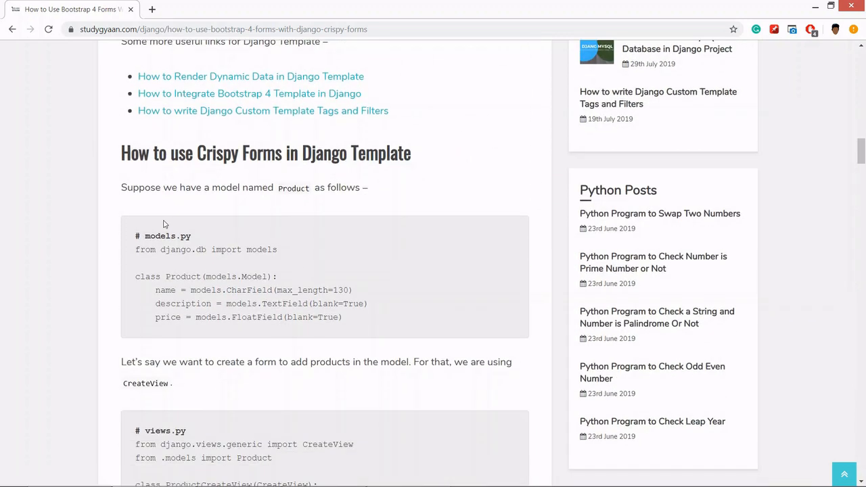
pyautogui.scroll(-3)
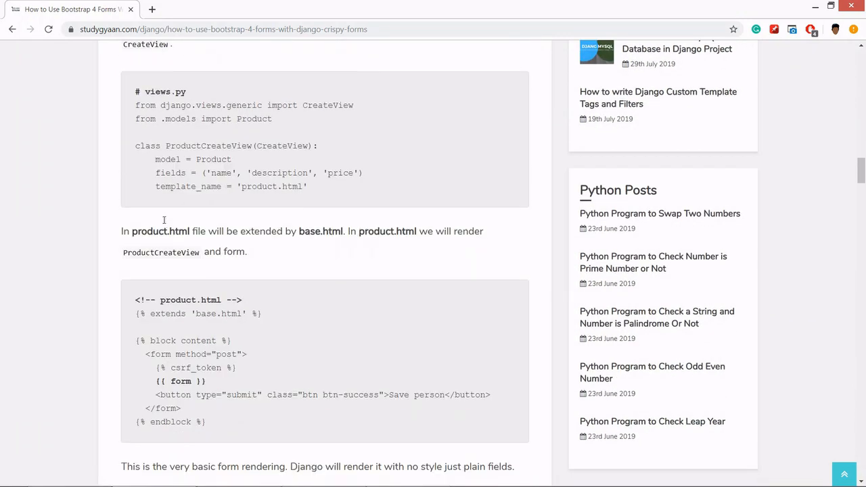
pyautogui.scroll(-3)
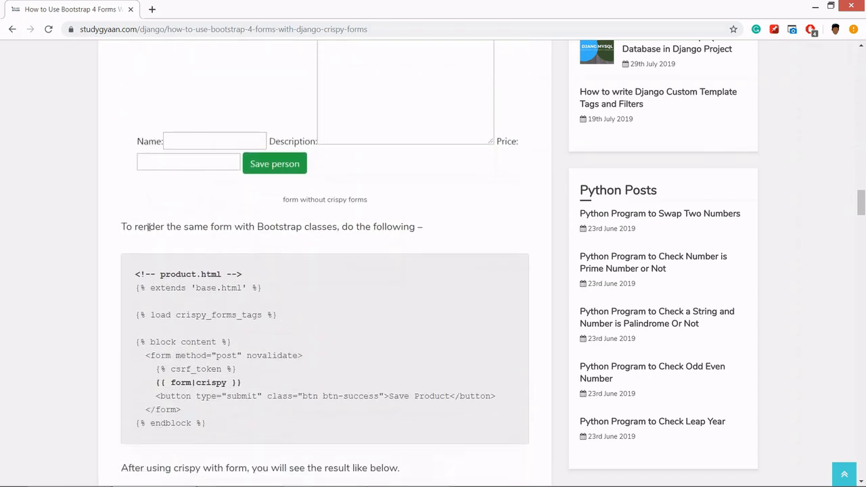
pyautogui.scroll(-3)
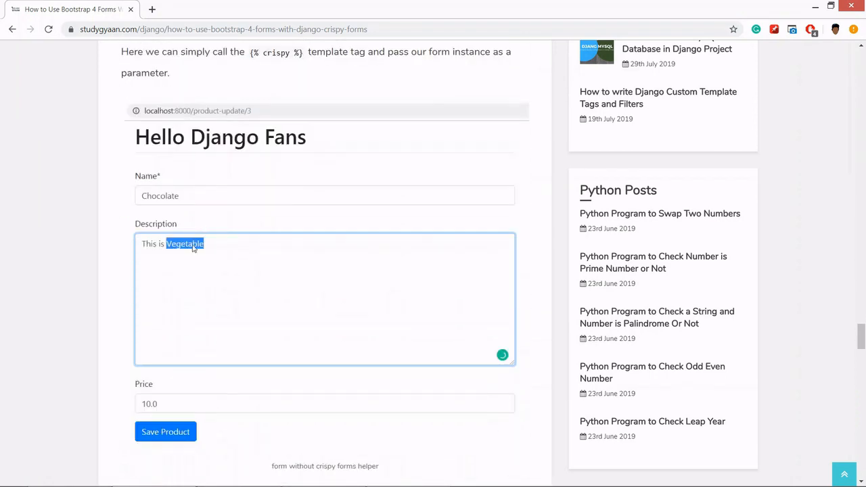
pyautogui.moveTo(193, 247)
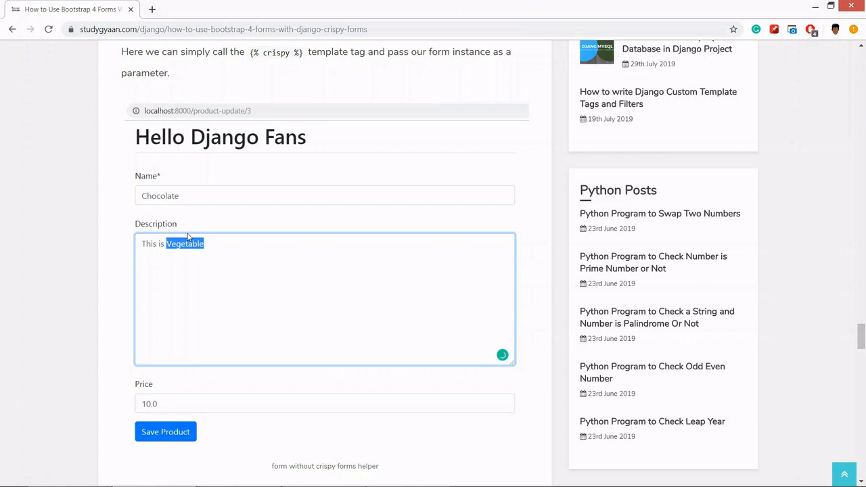
pyautogui.scroll(-3)
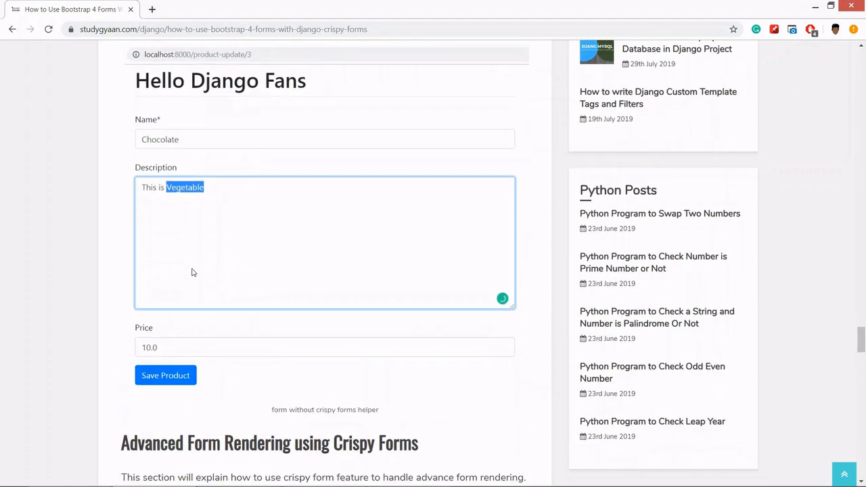
pyautogui.scroll(-3)
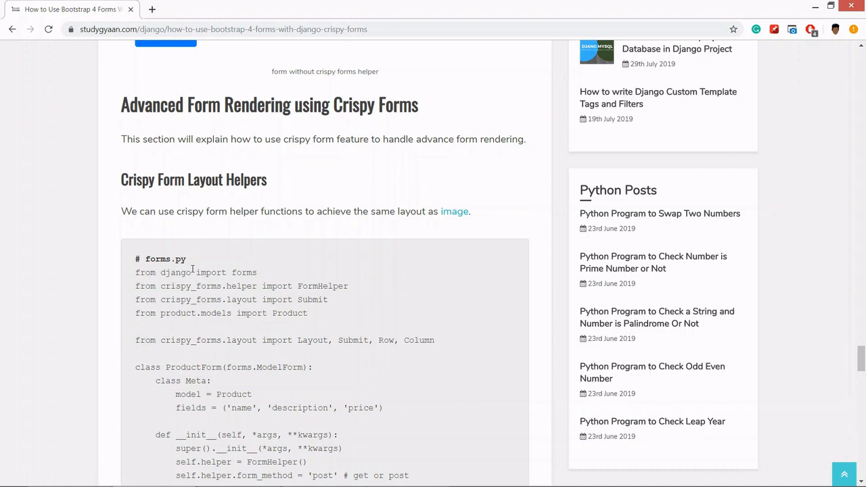
pyautogui.scroll(-3)
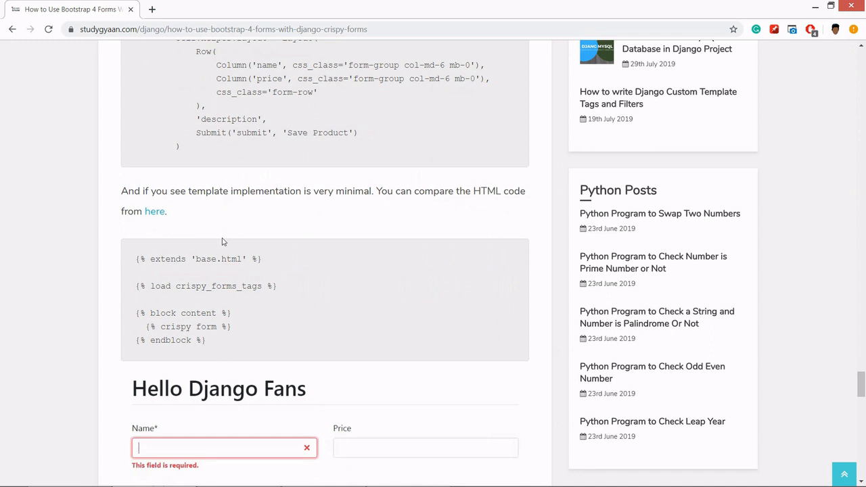